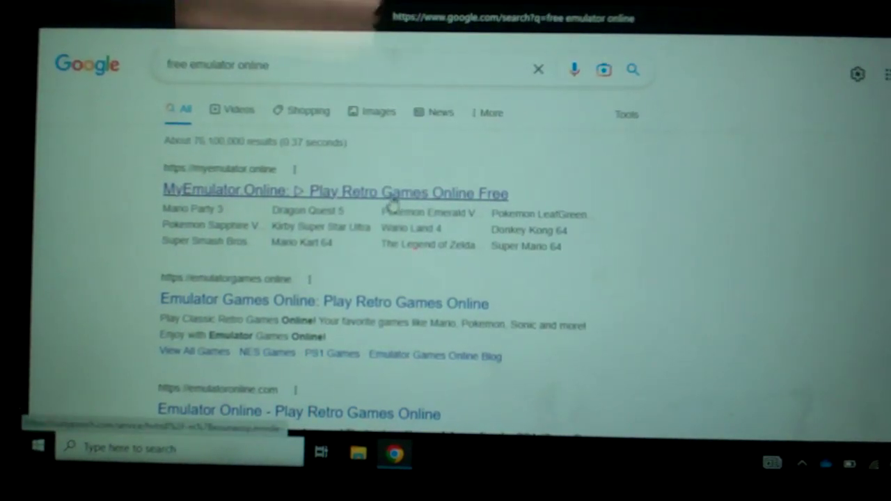
Step: Open the MyEmulator.Online site from the Google results for free online emulators
click(334, 192)
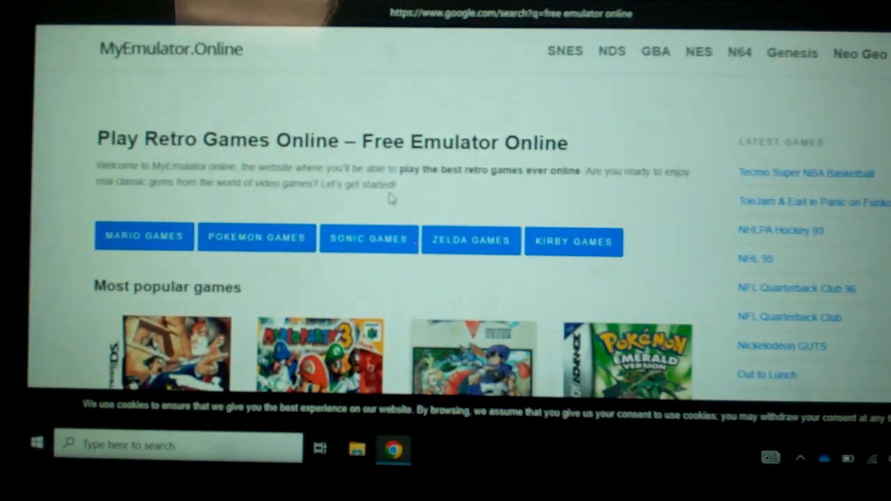
Step: Scroll the homepage's Most popular games grid until Super Smash Bros. is visible
scroll(down, 3)
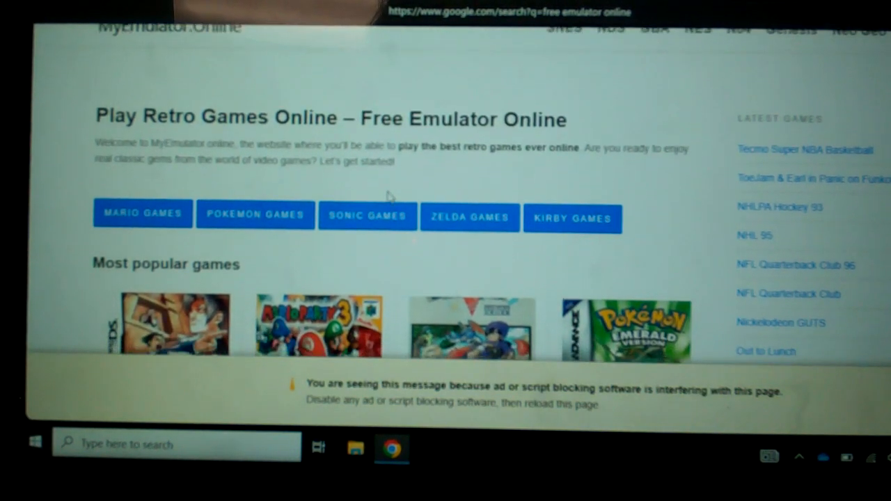
scroll(down, 3)
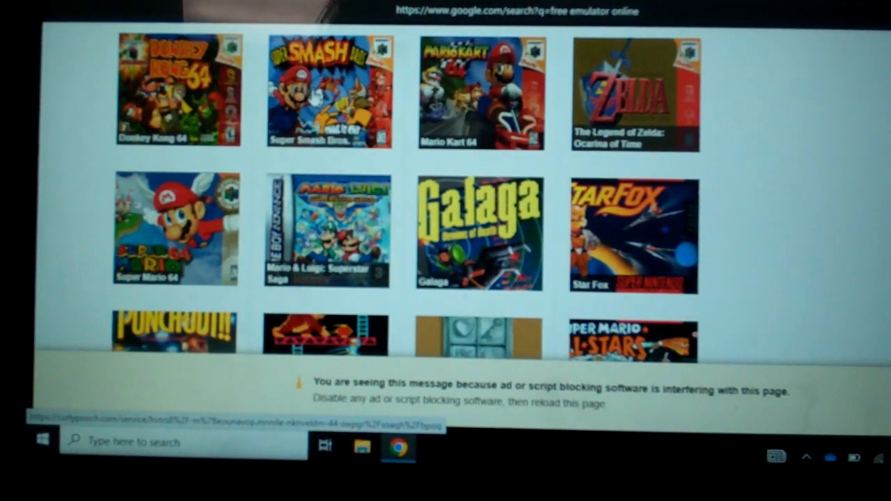
scroll(up, 3)
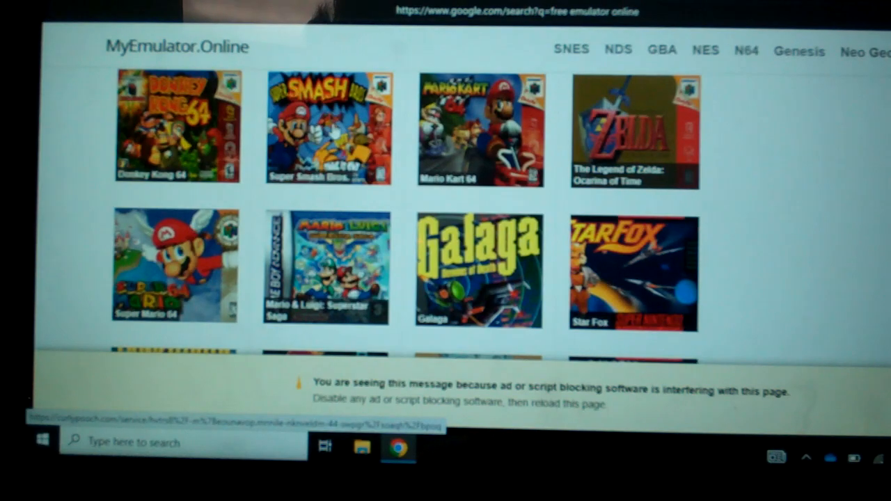
Step: Open the Super Smash Bros. N64 page and reach its 'Play Super Smash Bros. Online' section
click(327, 128)
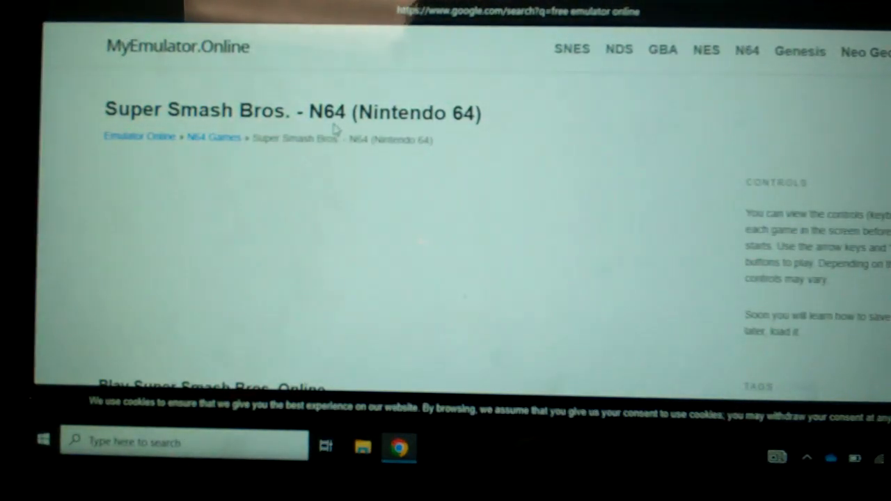
scroll(down, 3)
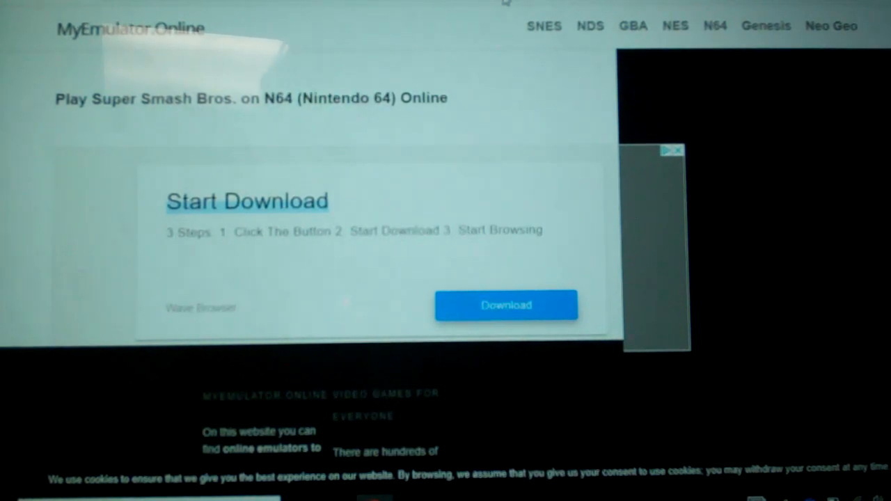
Step: Bring up the emulator's Controls screen and choose 'Load Emulator!' to start loading the game
click(672, 150)
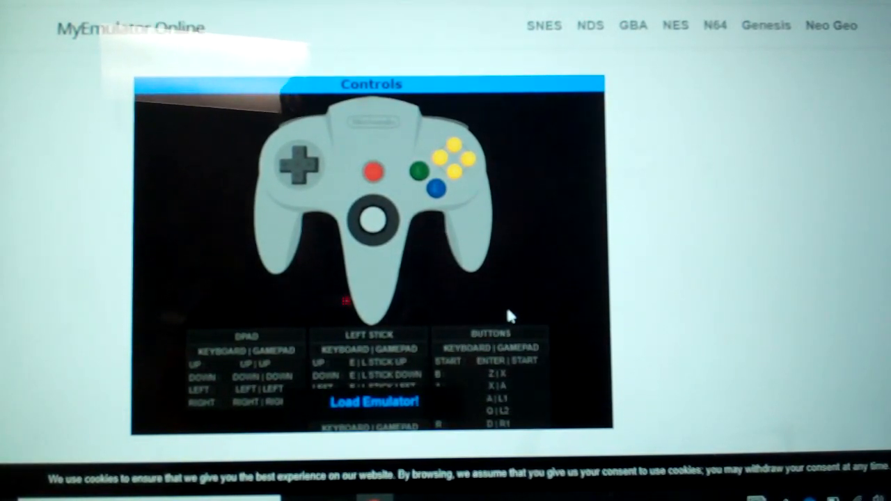
click(375, 400)
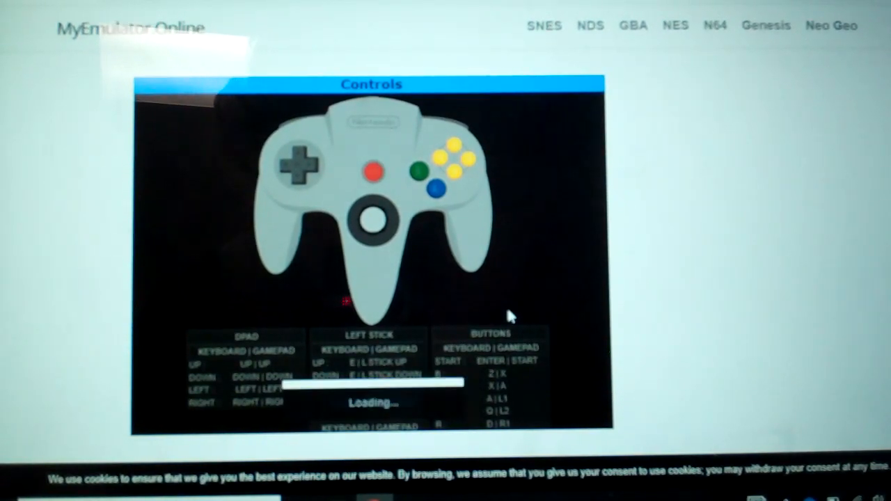